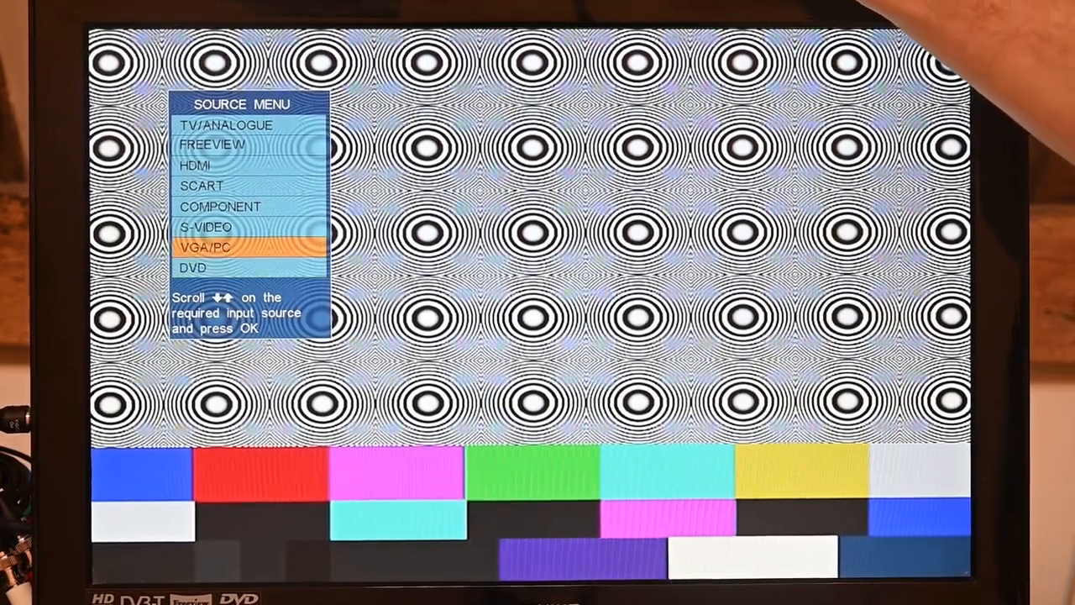
# Move the Source Menu selection up one entry from VGA/PC to S-VIDEO
pyautogui.press('up')
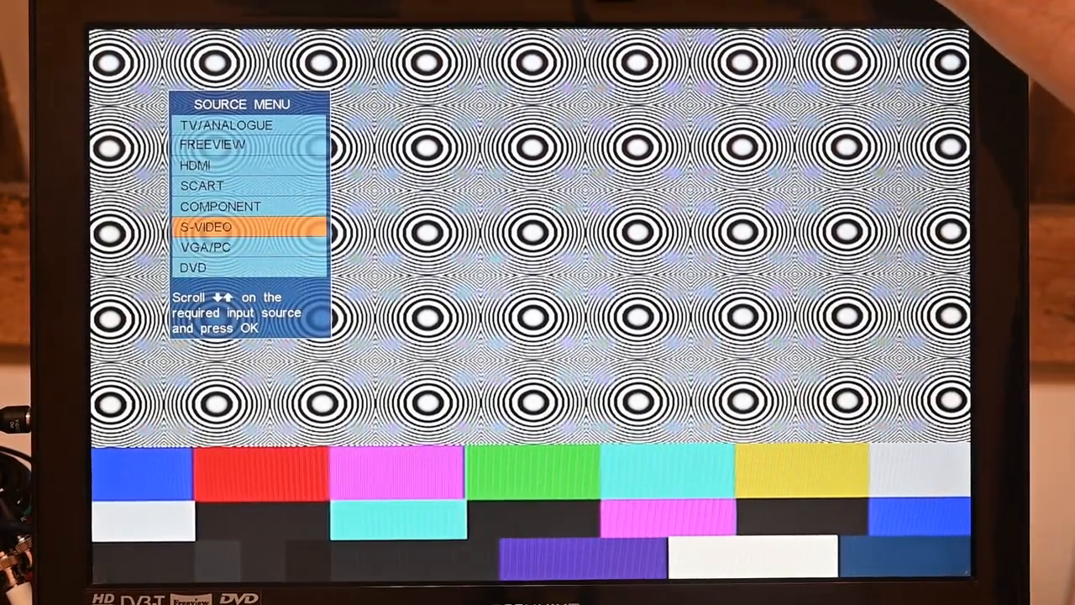